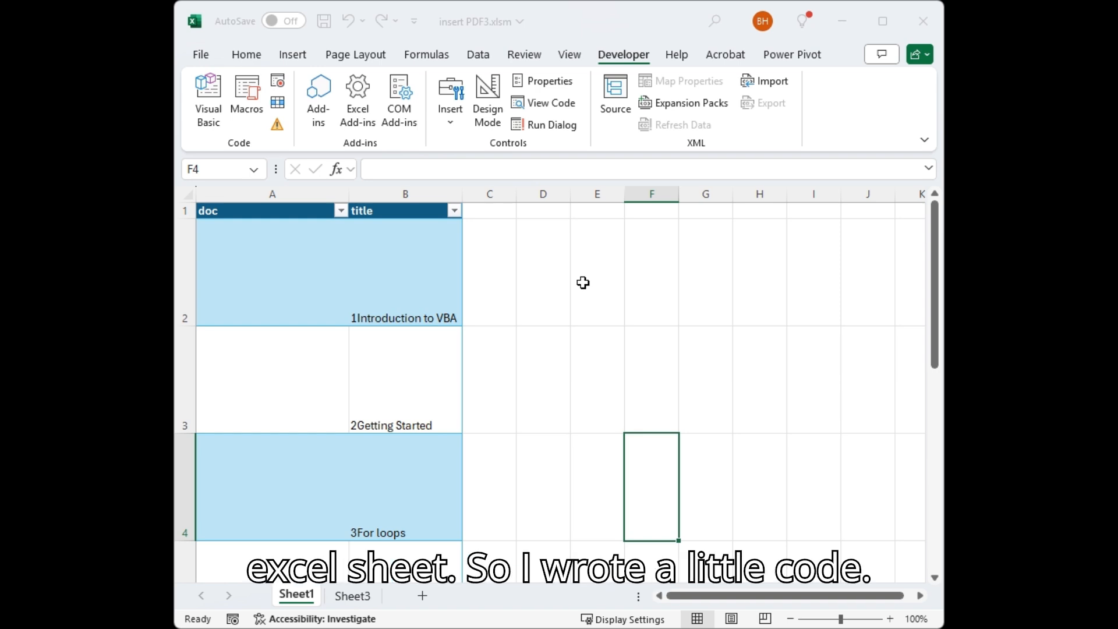
mouse_move(513, 321)
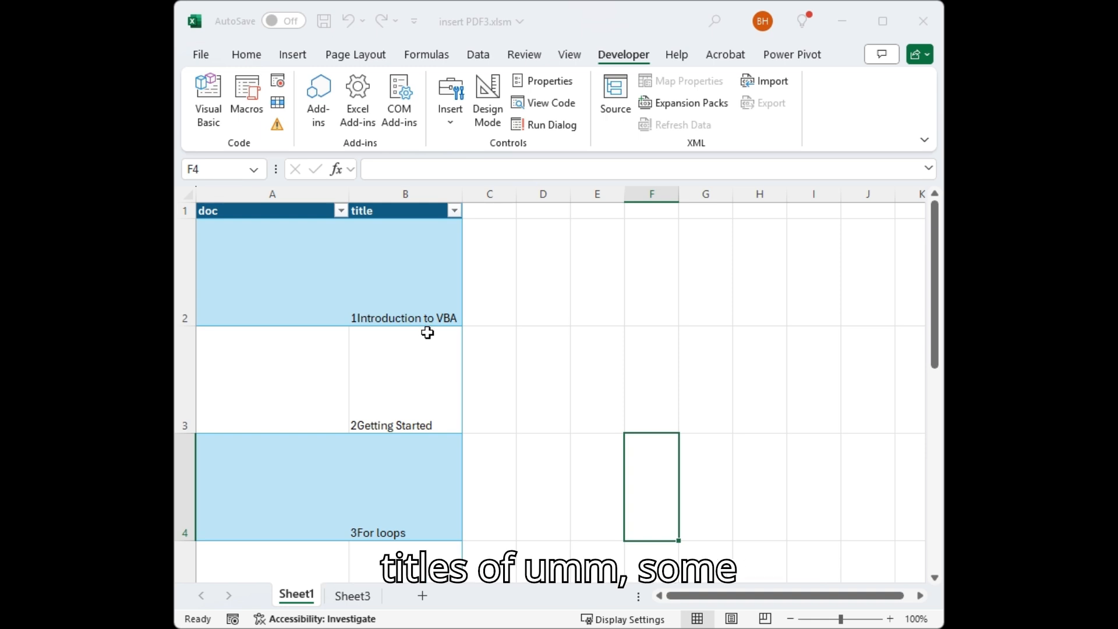
- Select the embedded Acrobat Document object in cell A5 to reveal its EMBED formula
scroll("down", 3)
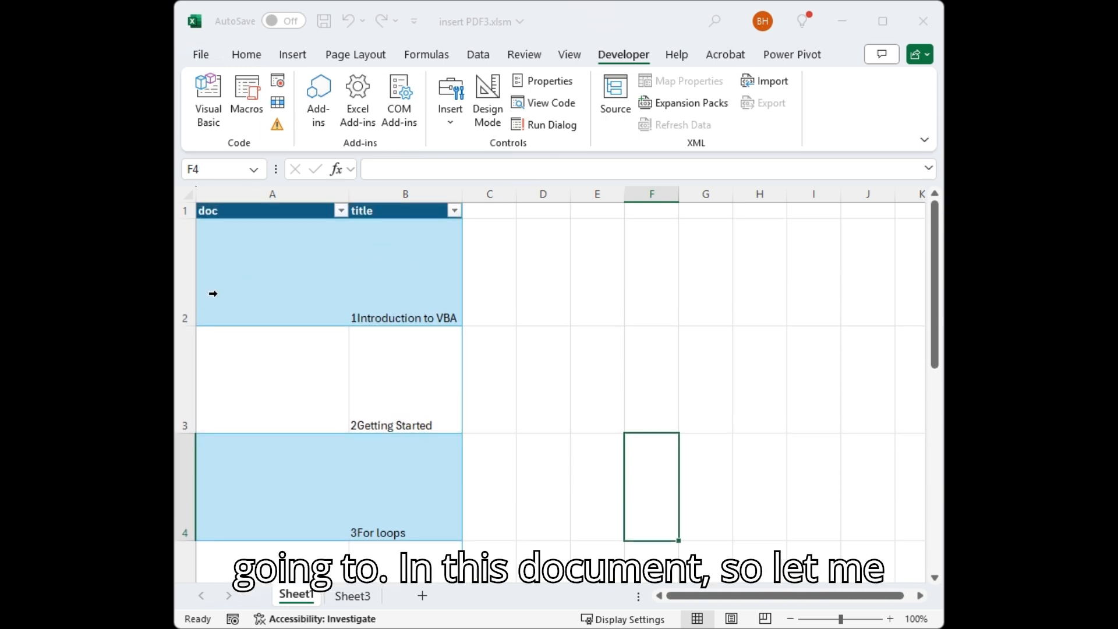
mouse_move(264, 71)
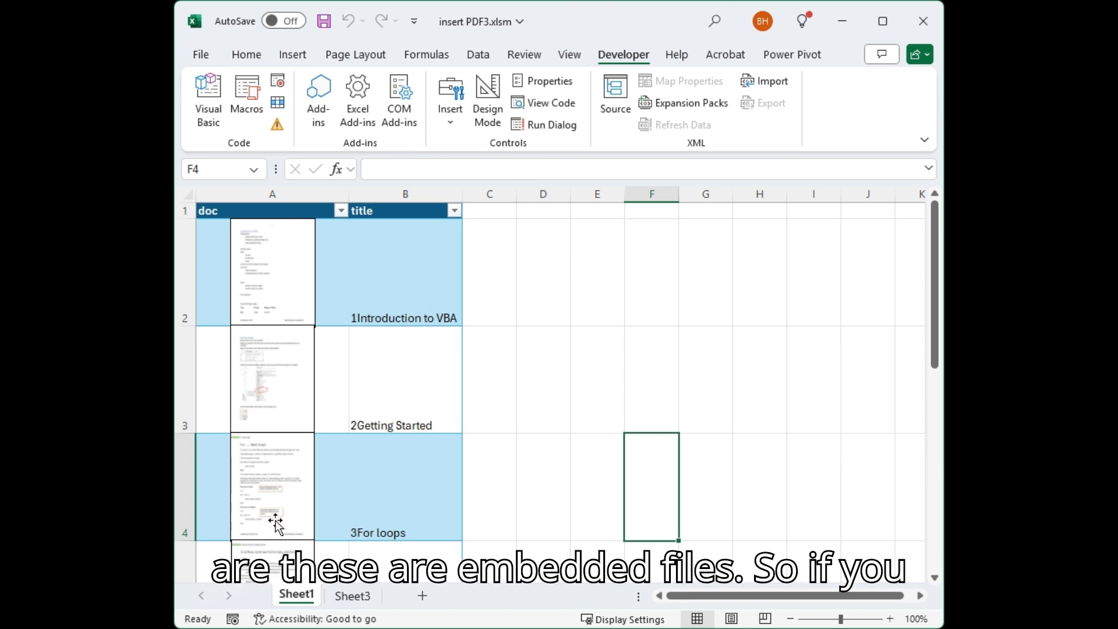
scroll("down", 3)
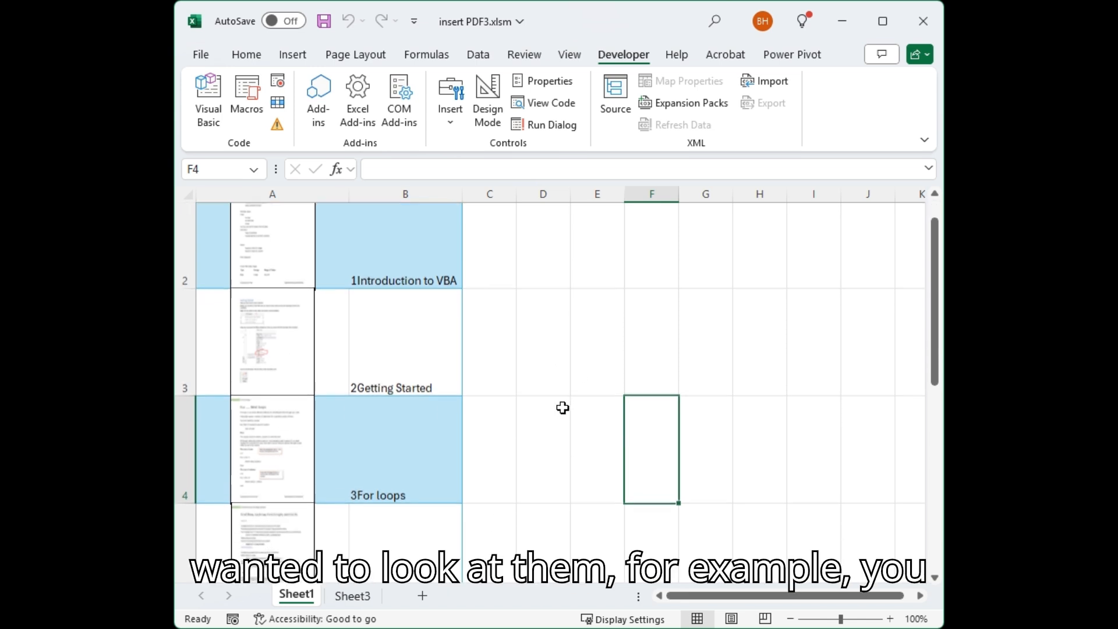
scroll("down", 3)
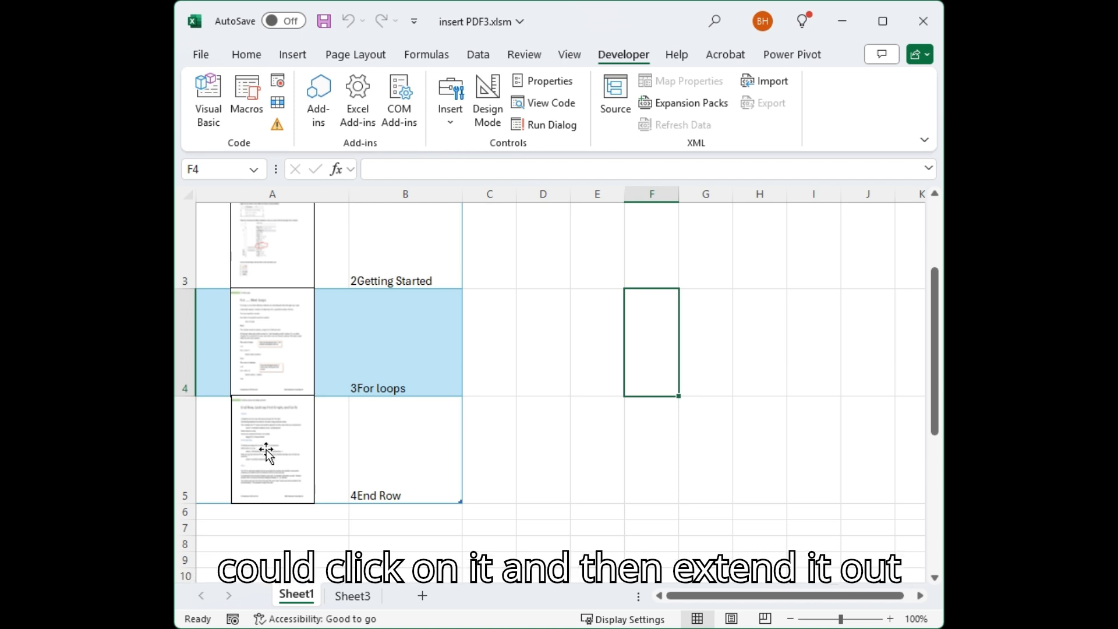
left_click(272, 450)
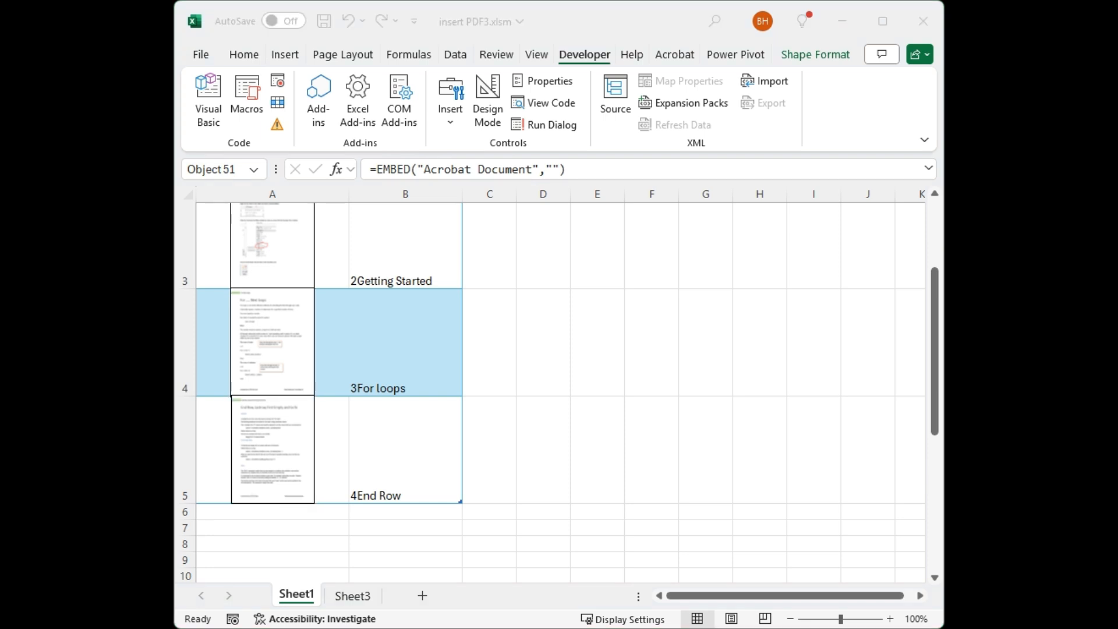
mouse_move(926, 354)
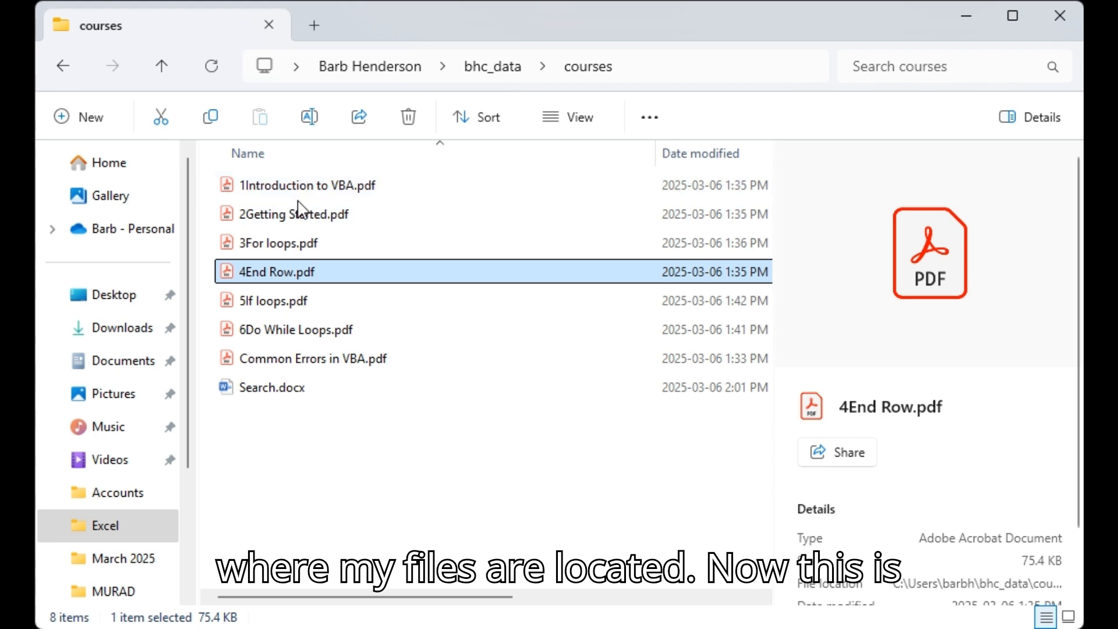
mouse_move(406, 358)
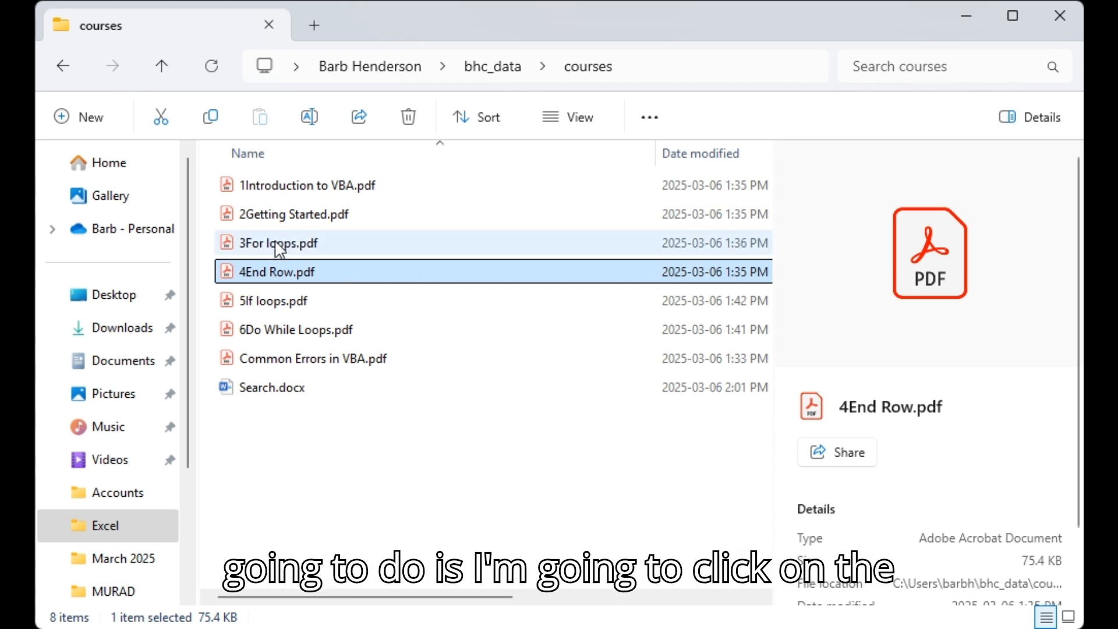
- Put the file name of 3For loops.pdf into rename edit mode
left_click(278, 244)
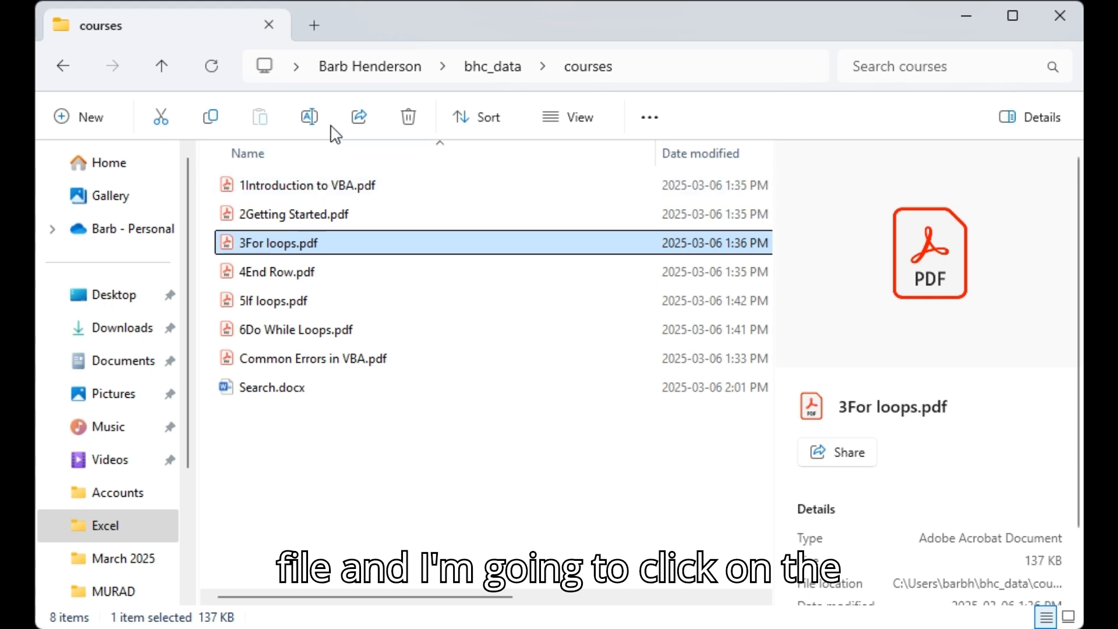
left_click(308, 117)
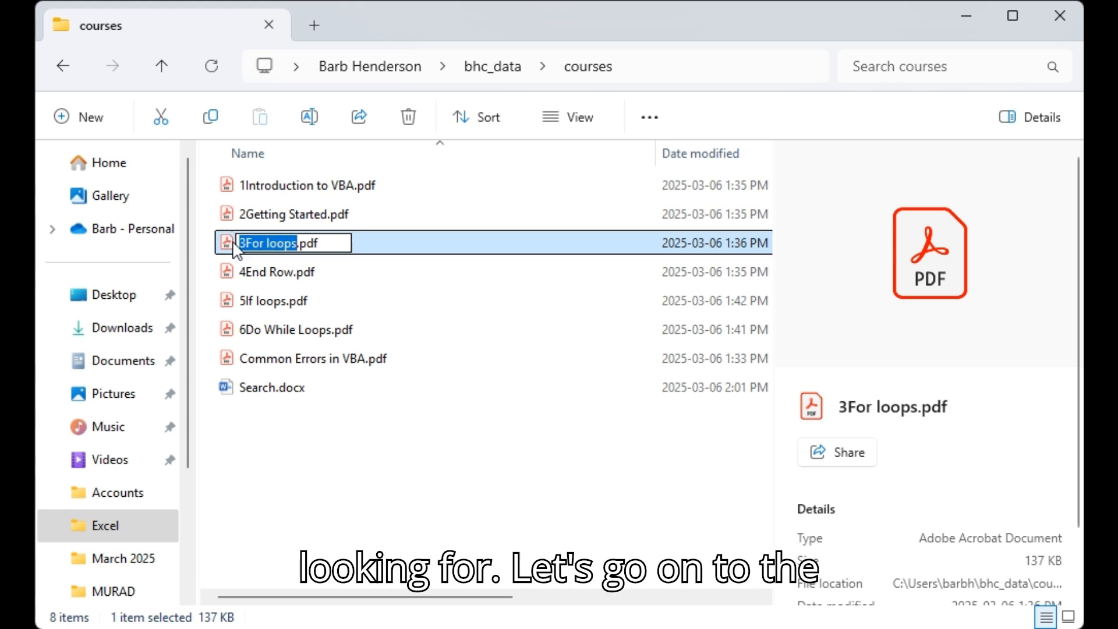
mouse_move(423, 379)
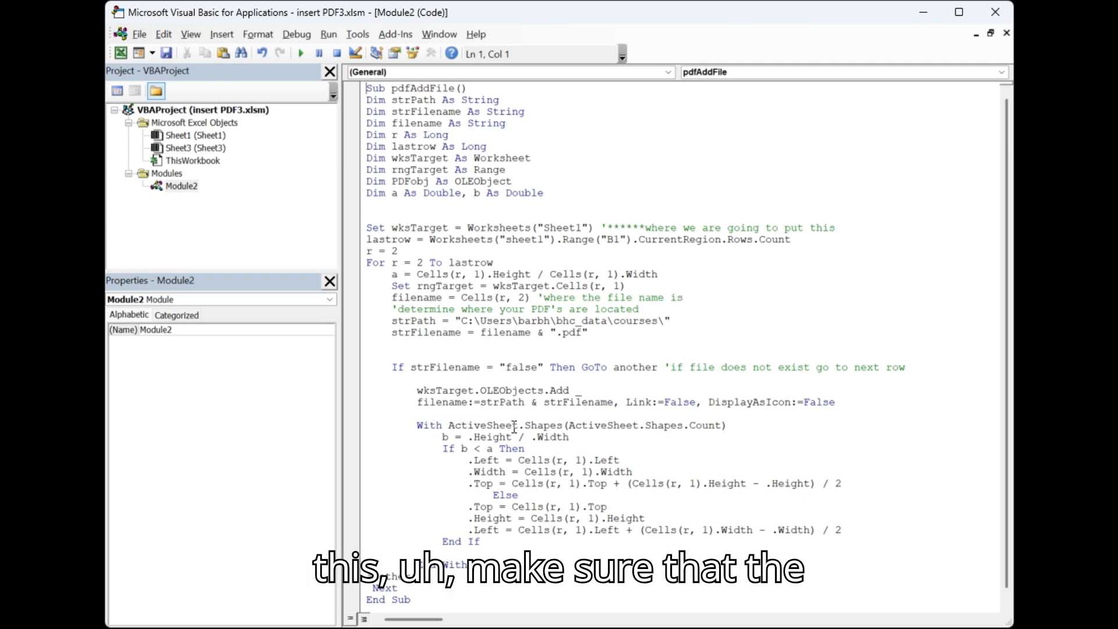
mouse_move(512, 437)
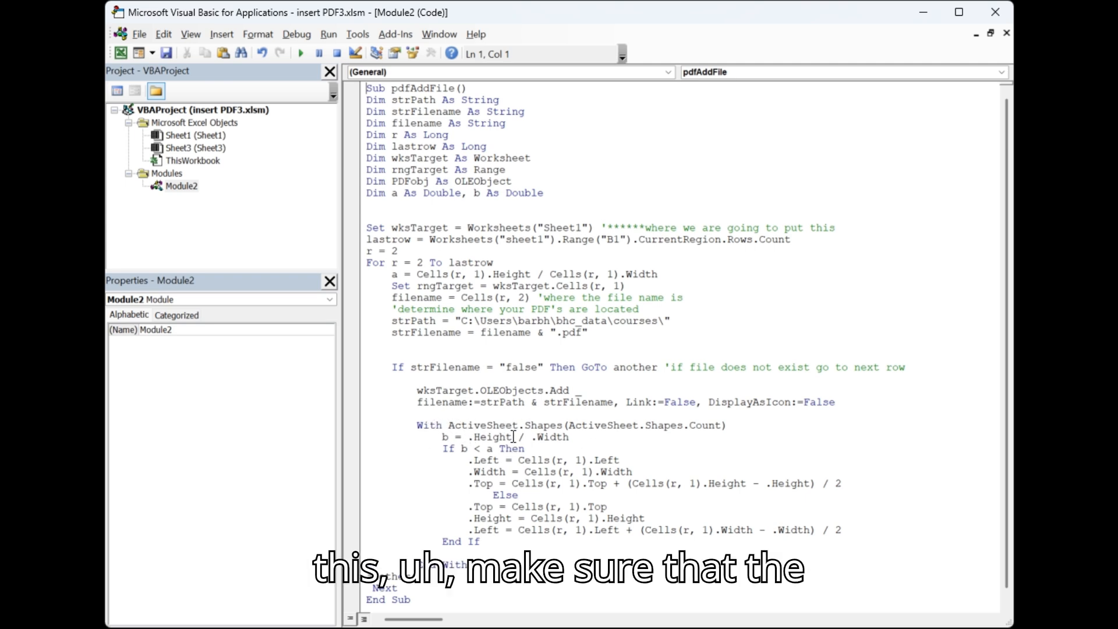
mouse_move(644, 458)
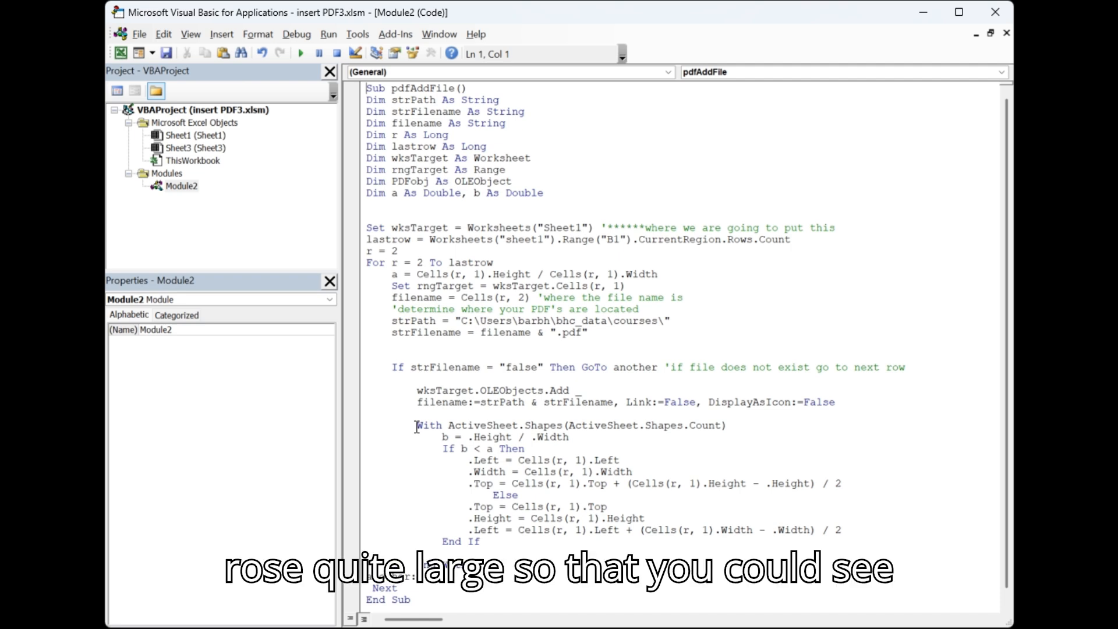
mouse_move(428, 557)
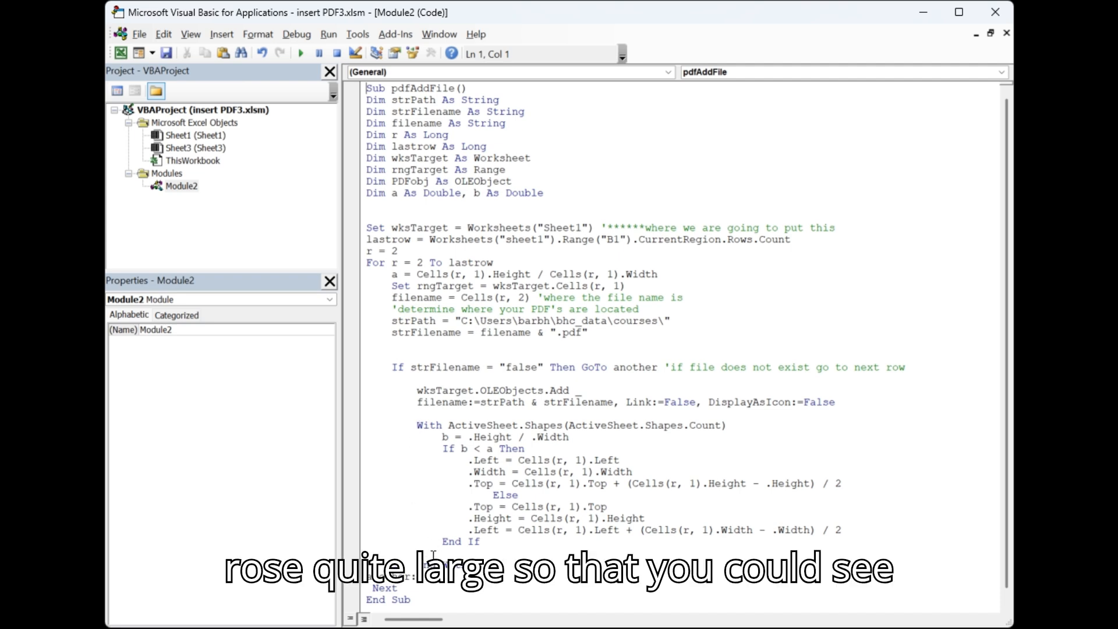